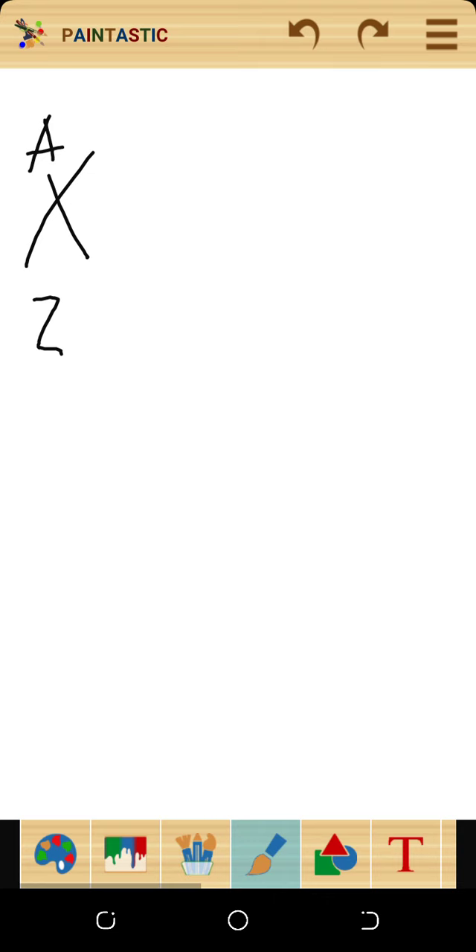
Brush a right-pointing arrow after X, followed by the letter Y
left_click_drag(110, 203, 141, 203)
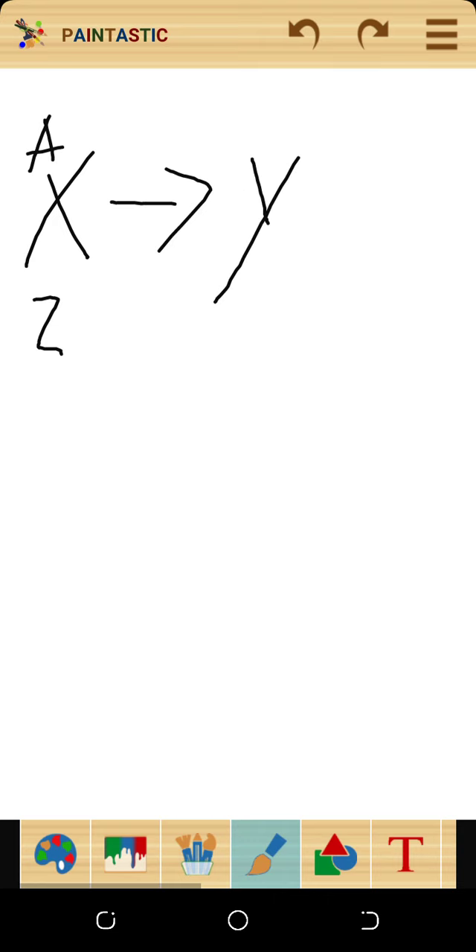
Handwrite 'A-4' above Y and 'Z-2' below it, then begin a vertical stroke right of Y
left_click_drag(160, 149, 194, 96)
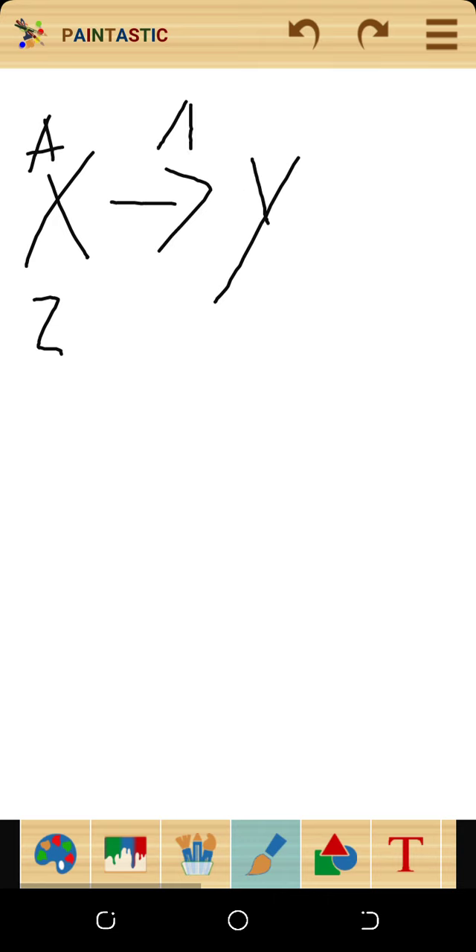
left_click_drag(168, 138, 279, 123)
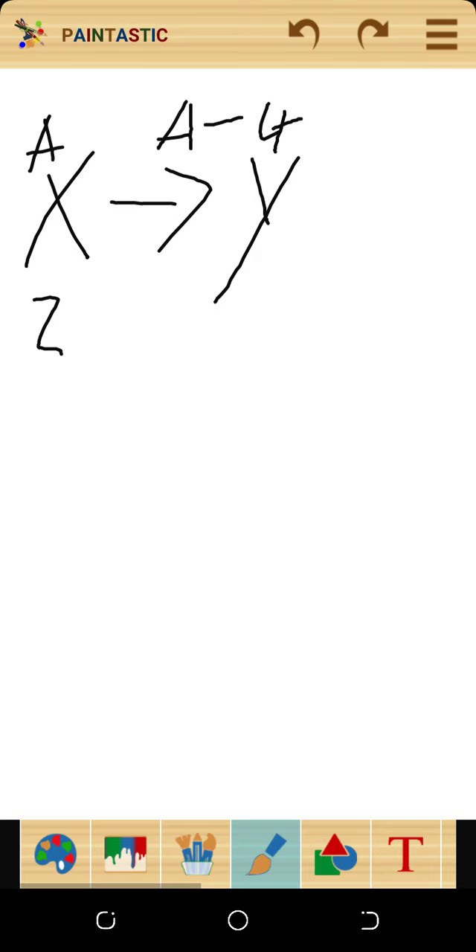
left_click_drag(163, 349, 323, 338)
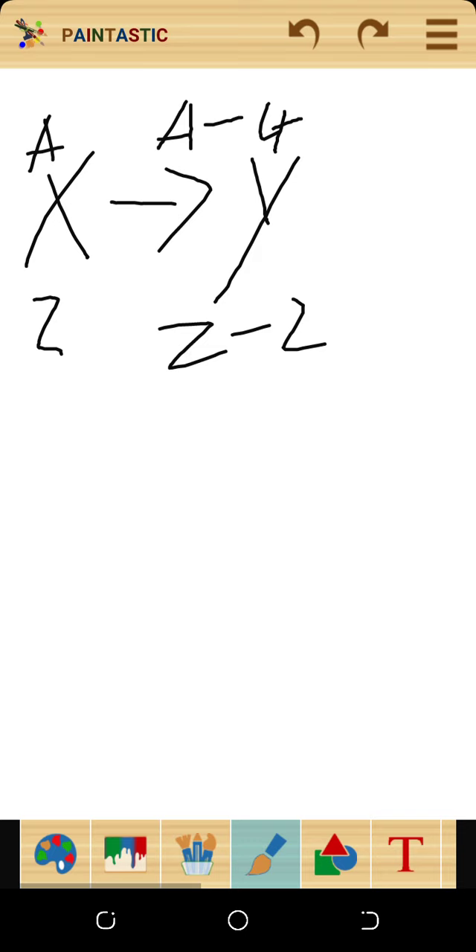
left_click_drag(316, 182, 308, 249)
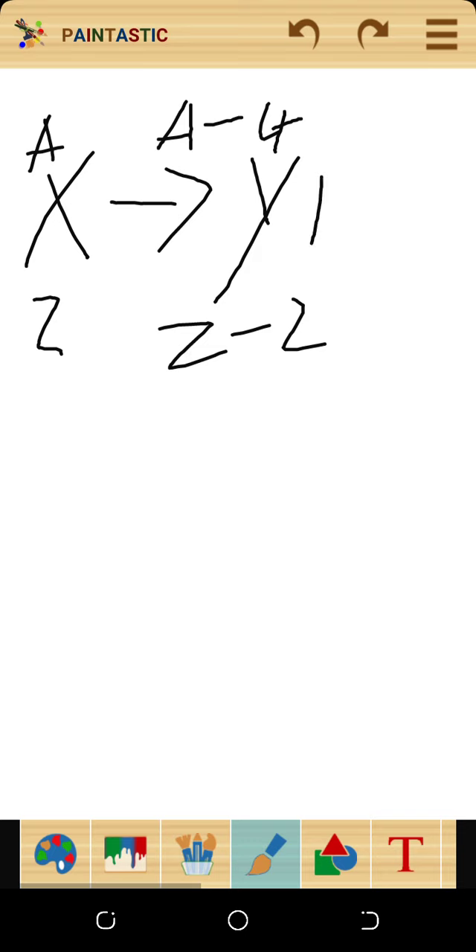